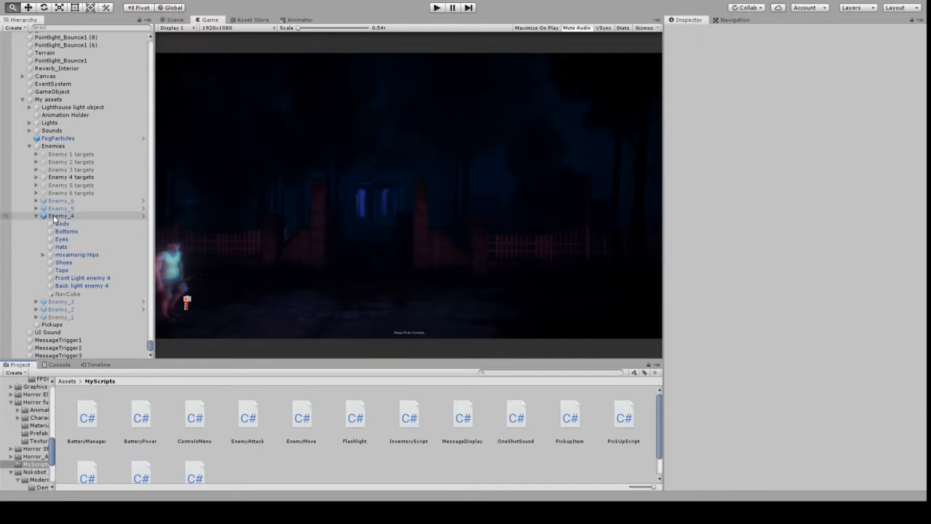
- Select Enemy_4 under Enemies so its components show in the Inspector
click(61, 215)
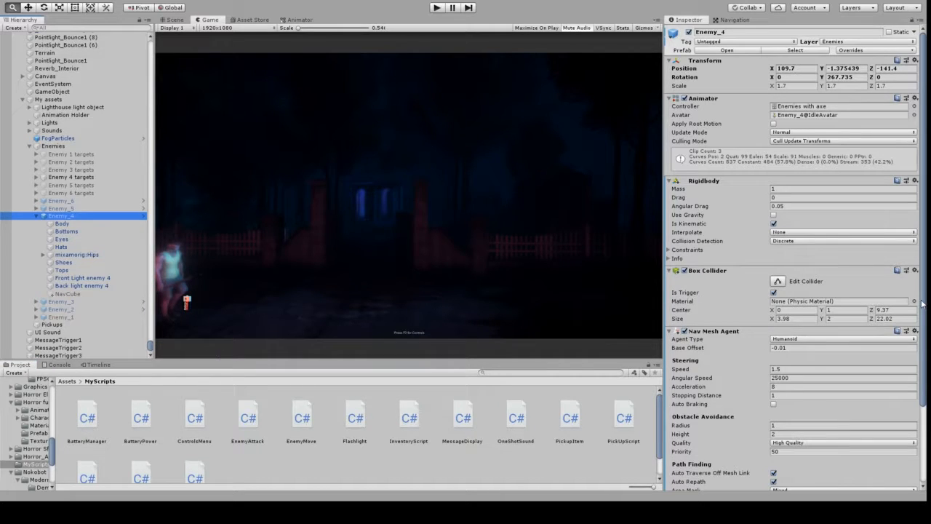
- Bring Enemy_4's Enemy Attack script with attack distance and distance-to-player values into view
scroll(down, 3)
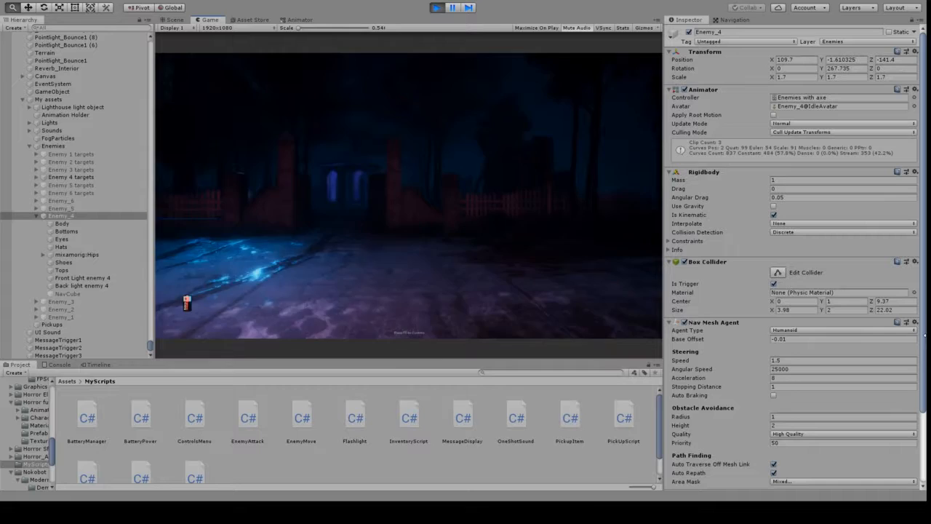
scroll(down, 3)
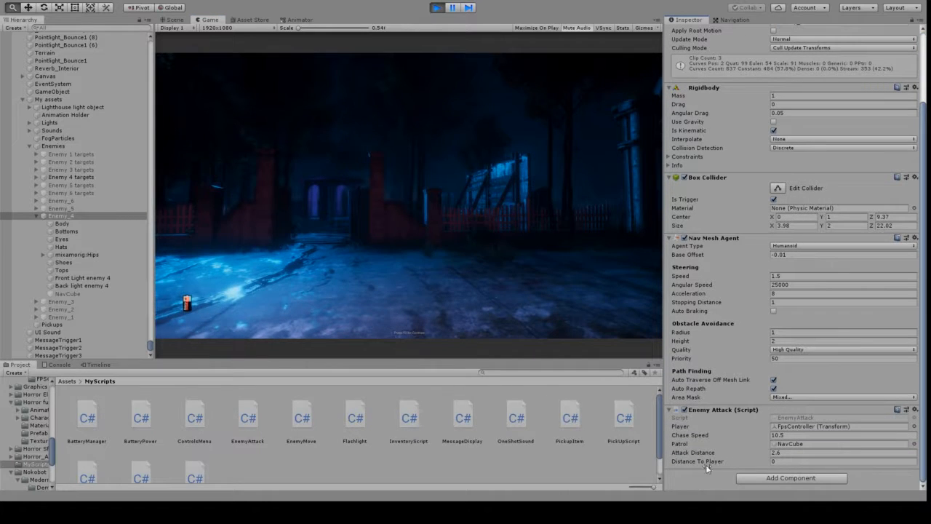